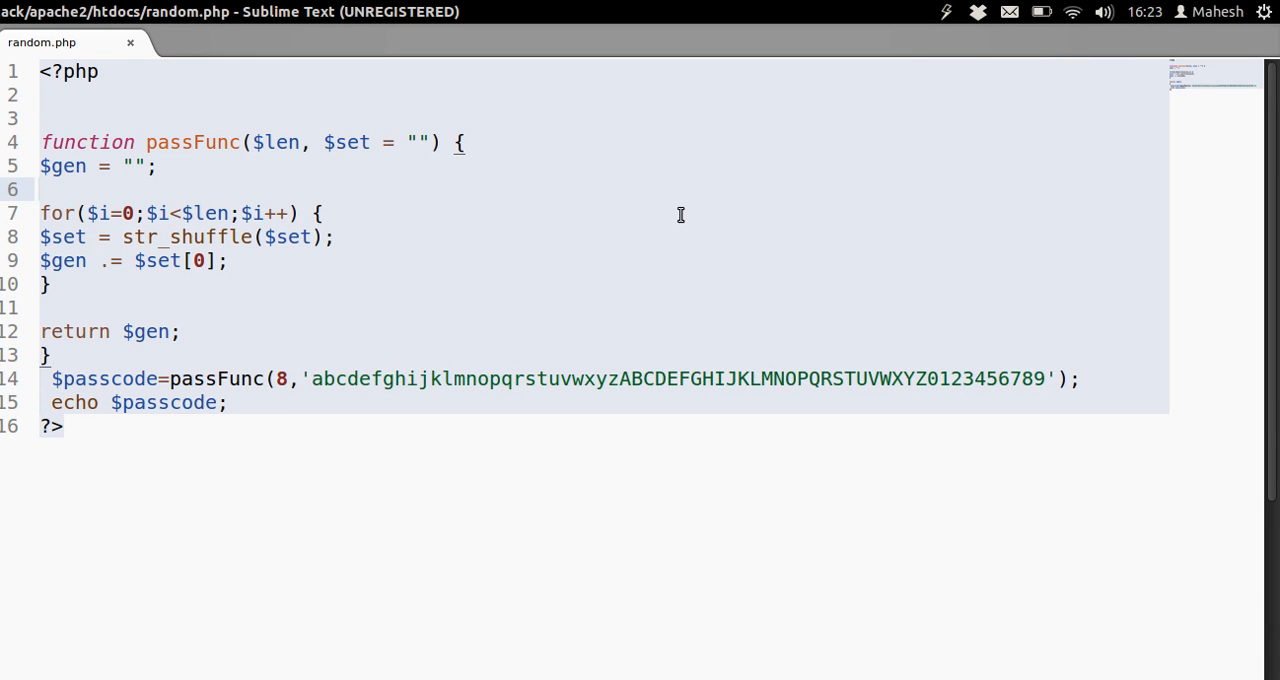
# Review the top of random.php in the editor, touching the early lines
pyautogui.click(42, 190)
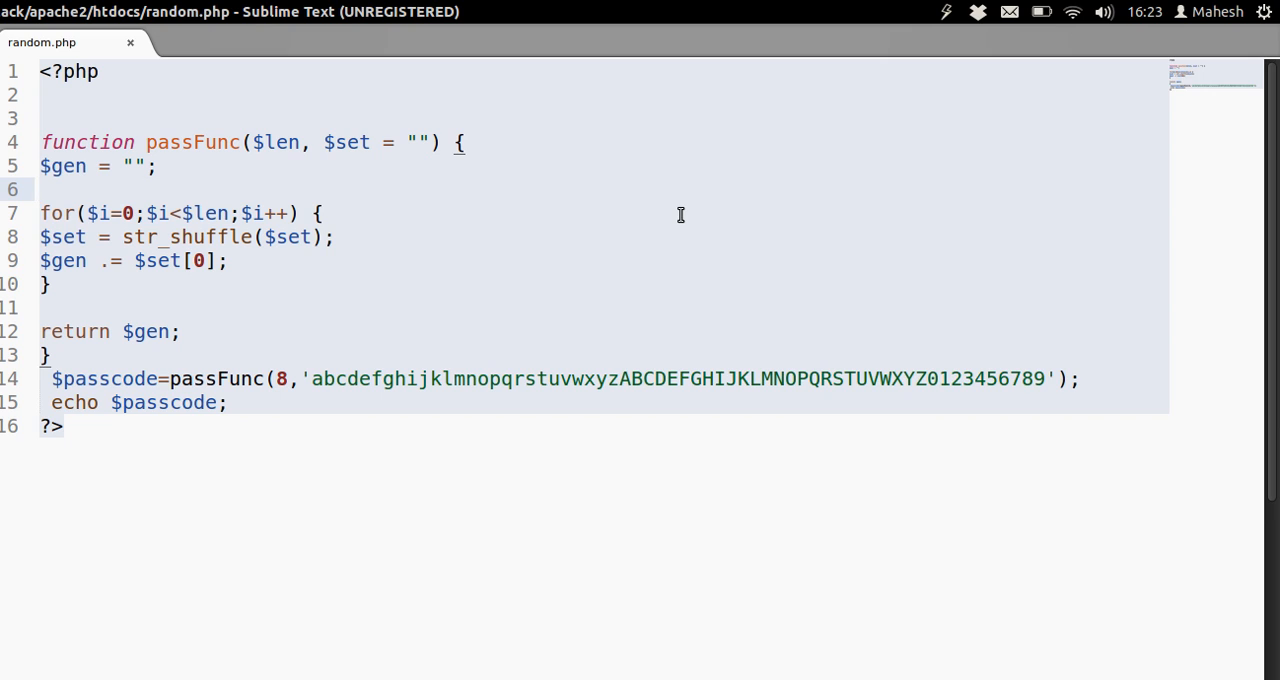
pyautogui.click(40, 190)
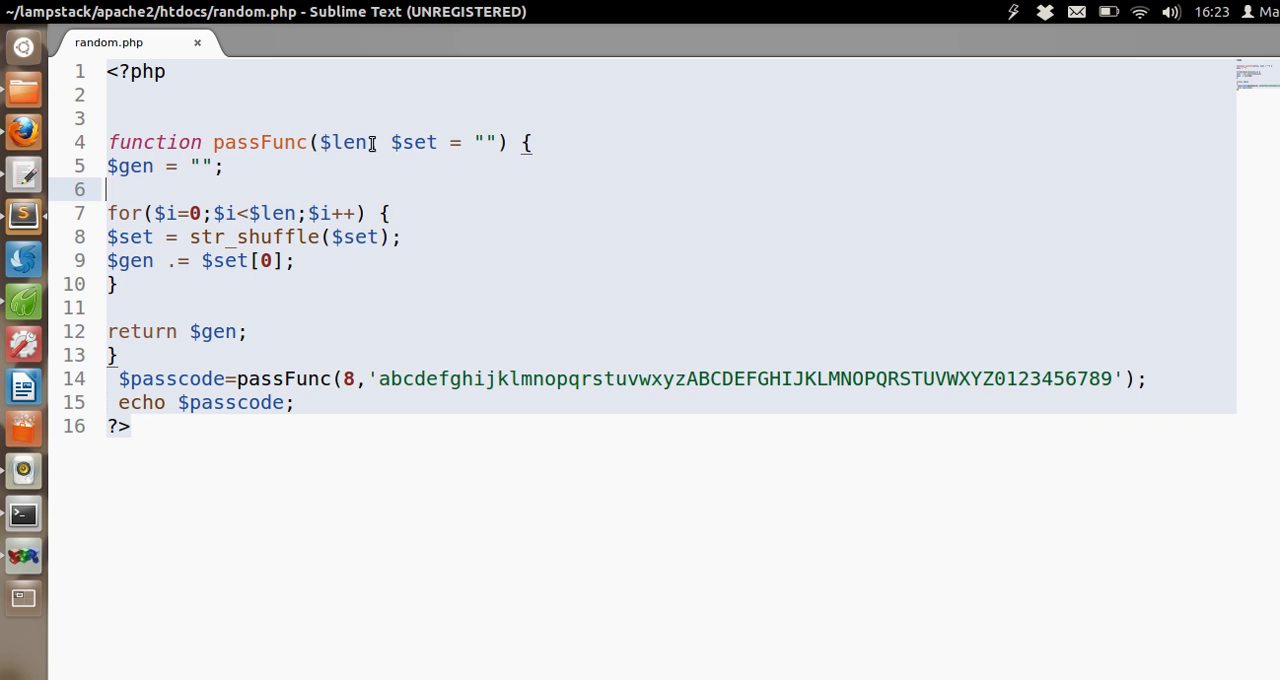
pyautogui.write(',')
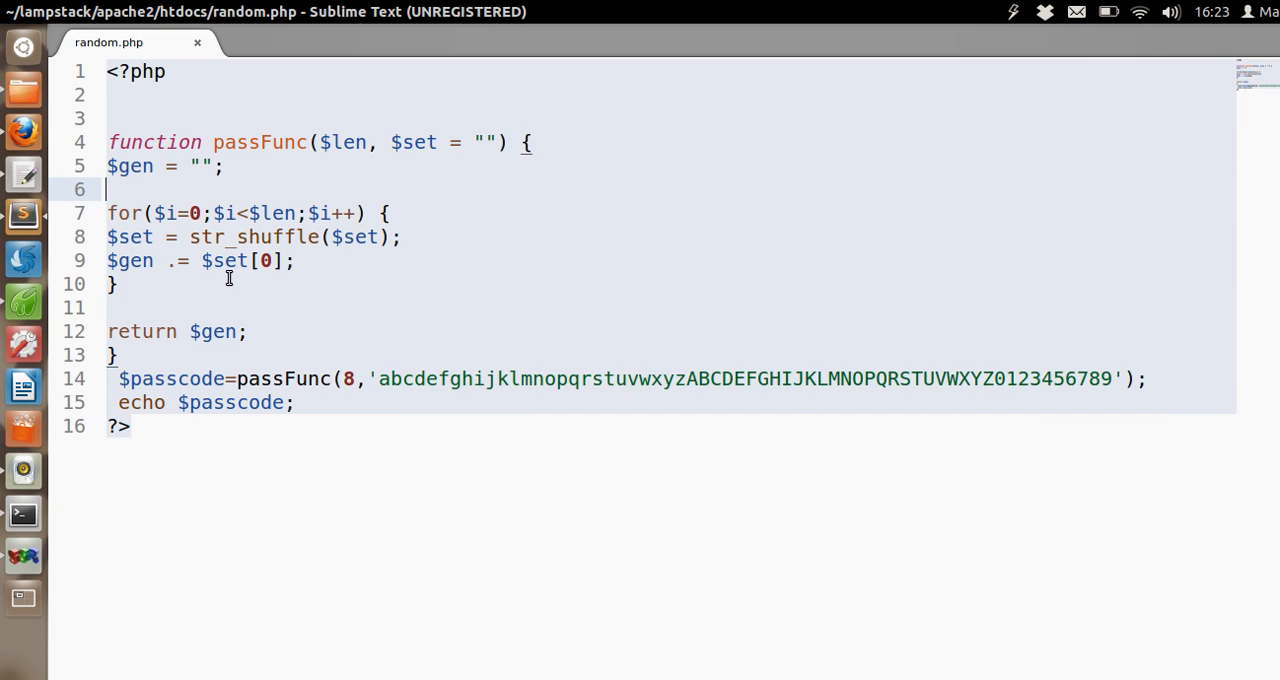
pyautogui.moveTo(248, 236)
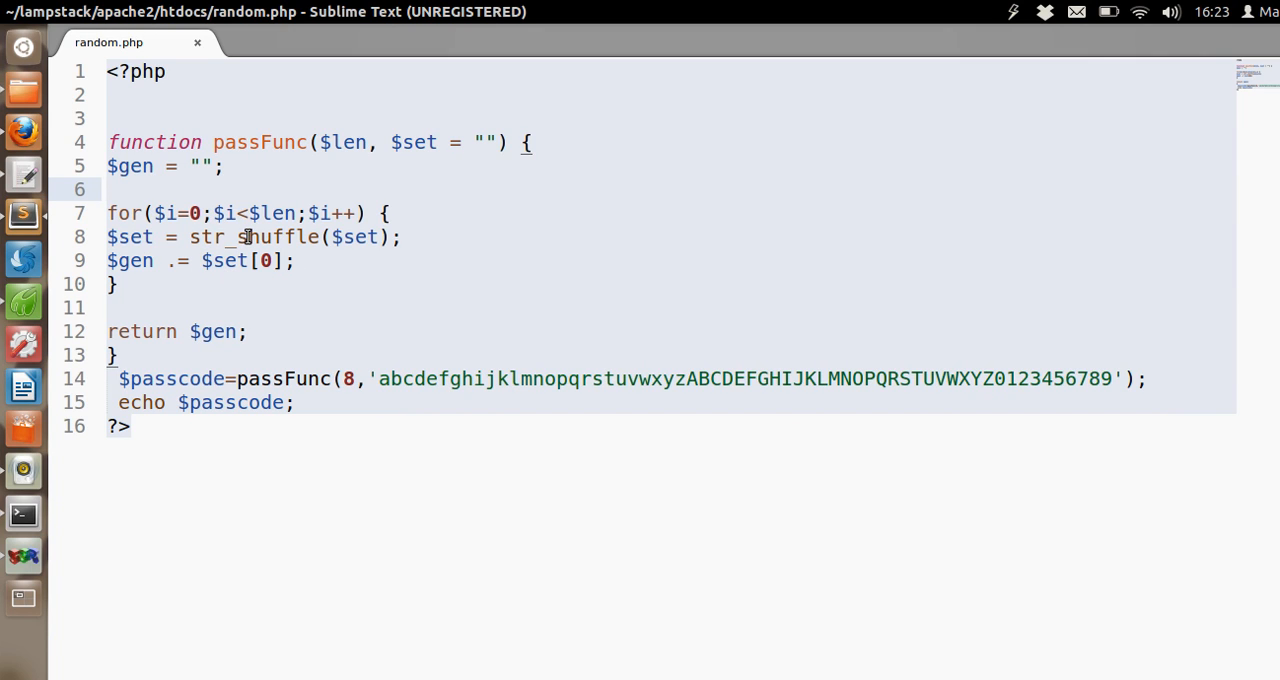
pyautogui.click(108, 188)
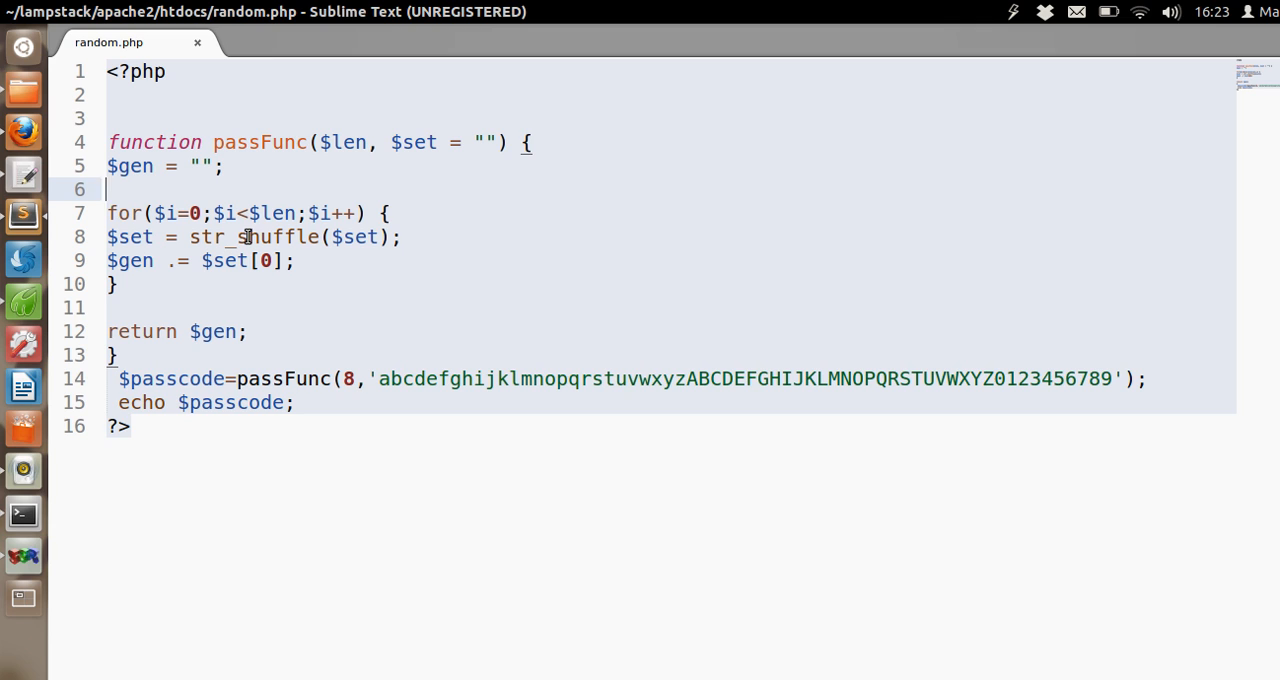
pyautogui.moveTo(382, 84)
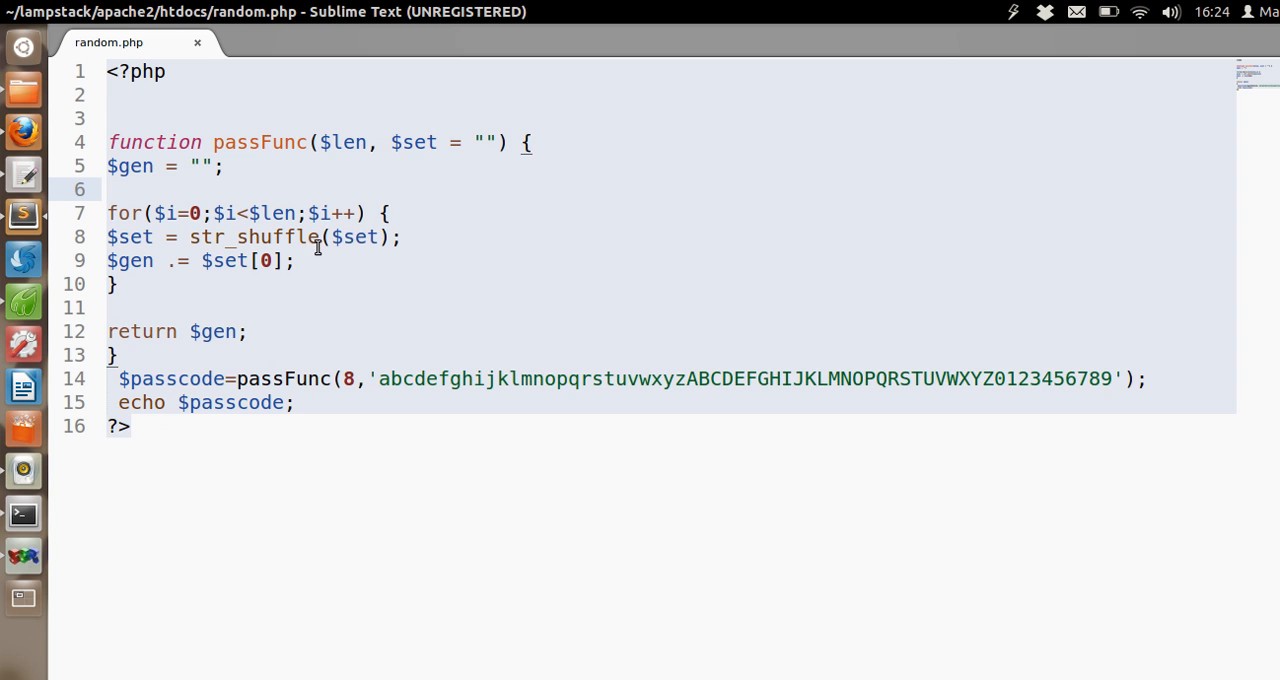
pyautogui.moveTo(448, 160)
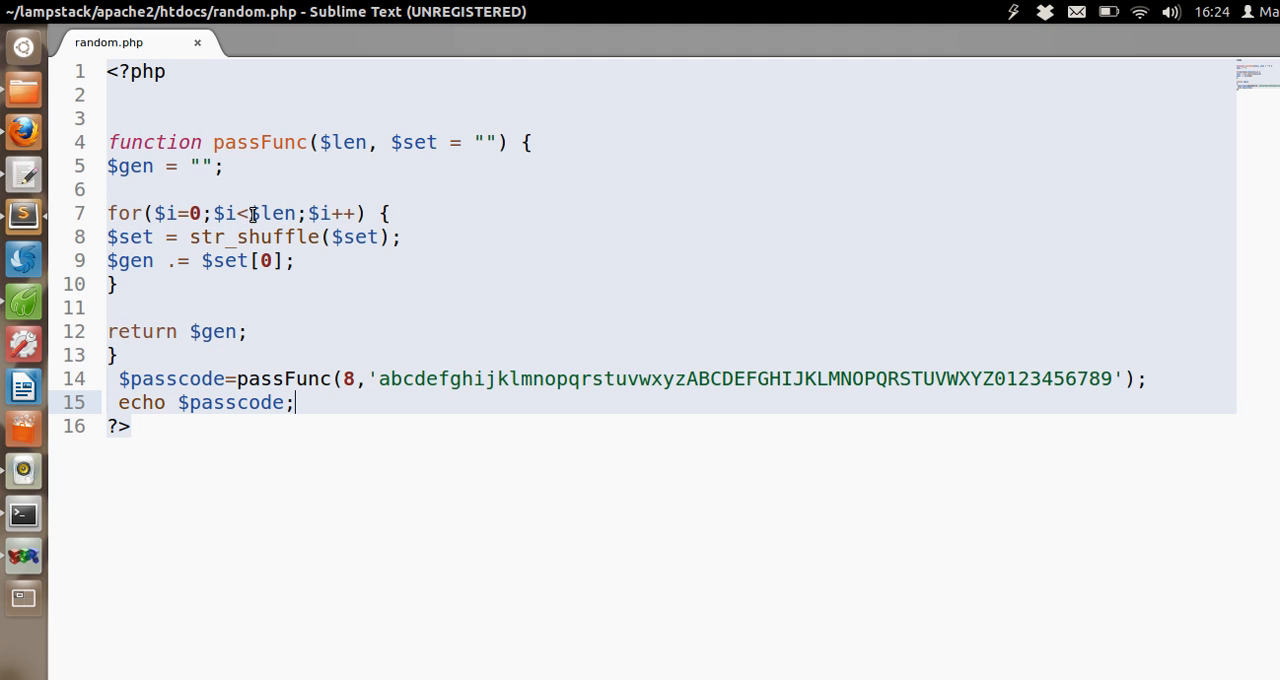
pyautogui.moveTo(262, 212)
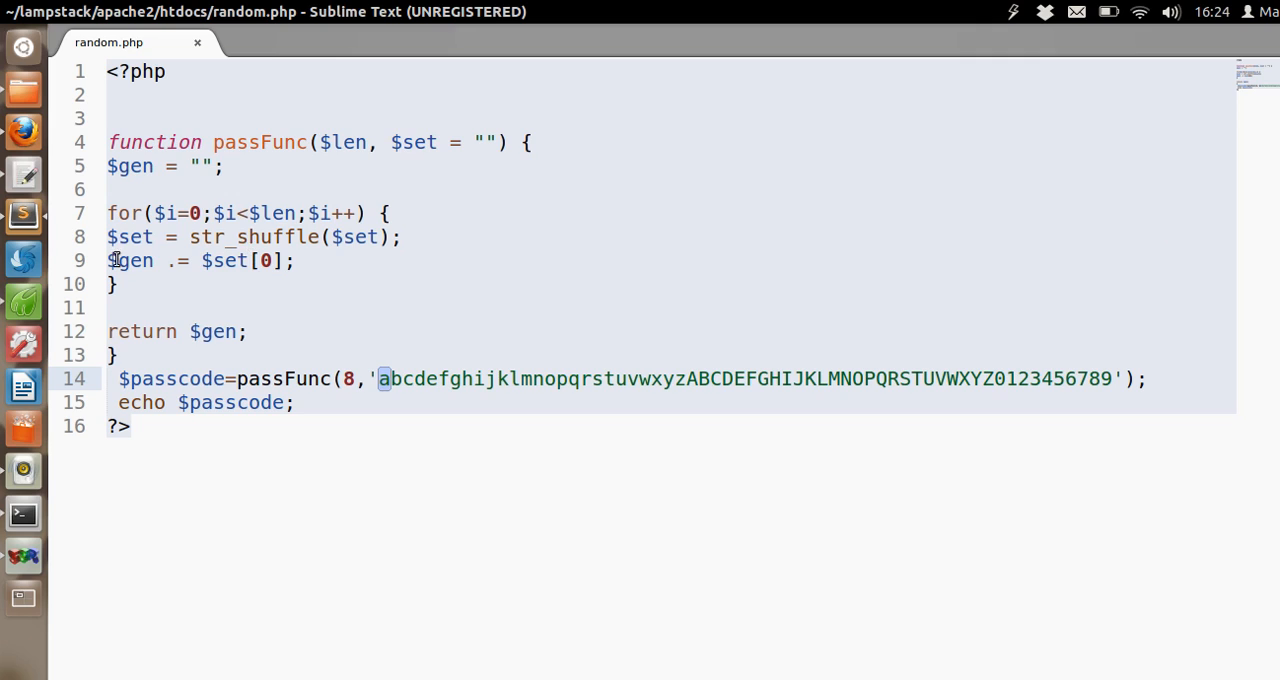
# Walk through the loop: the character string start, the $len limit and the .= operator
pyautogui.click(300, 260)
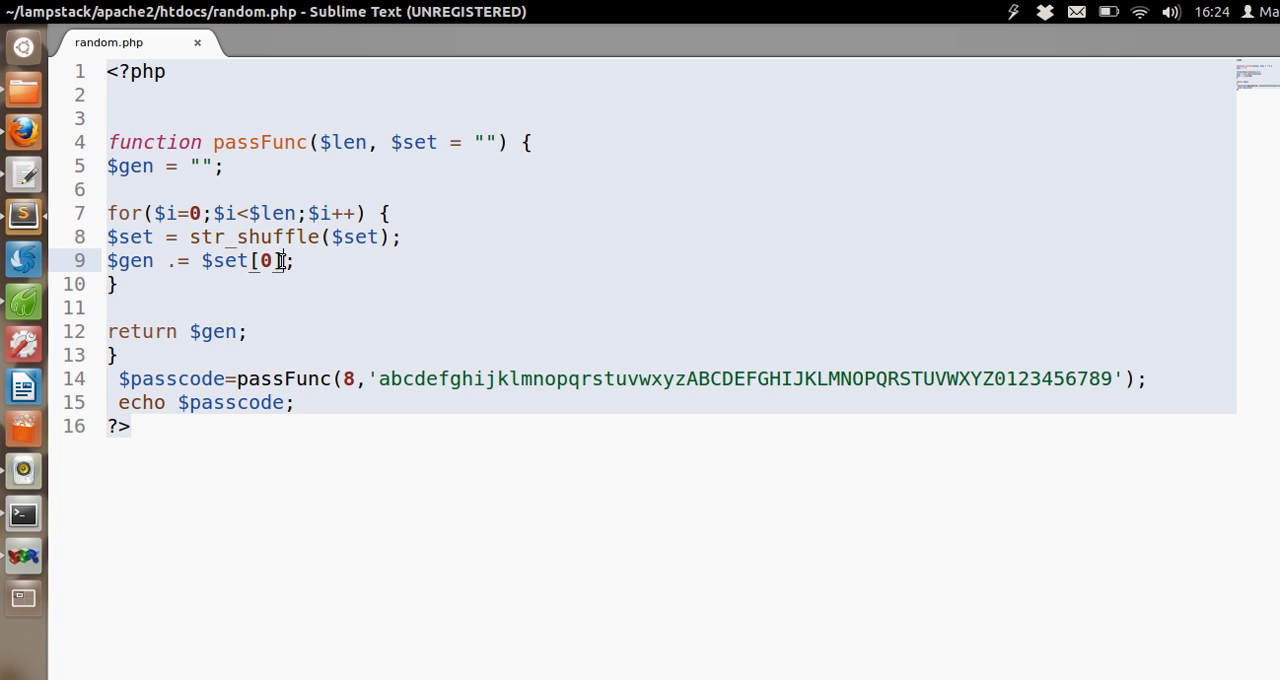
pyautogui.moveTo(184, 212)
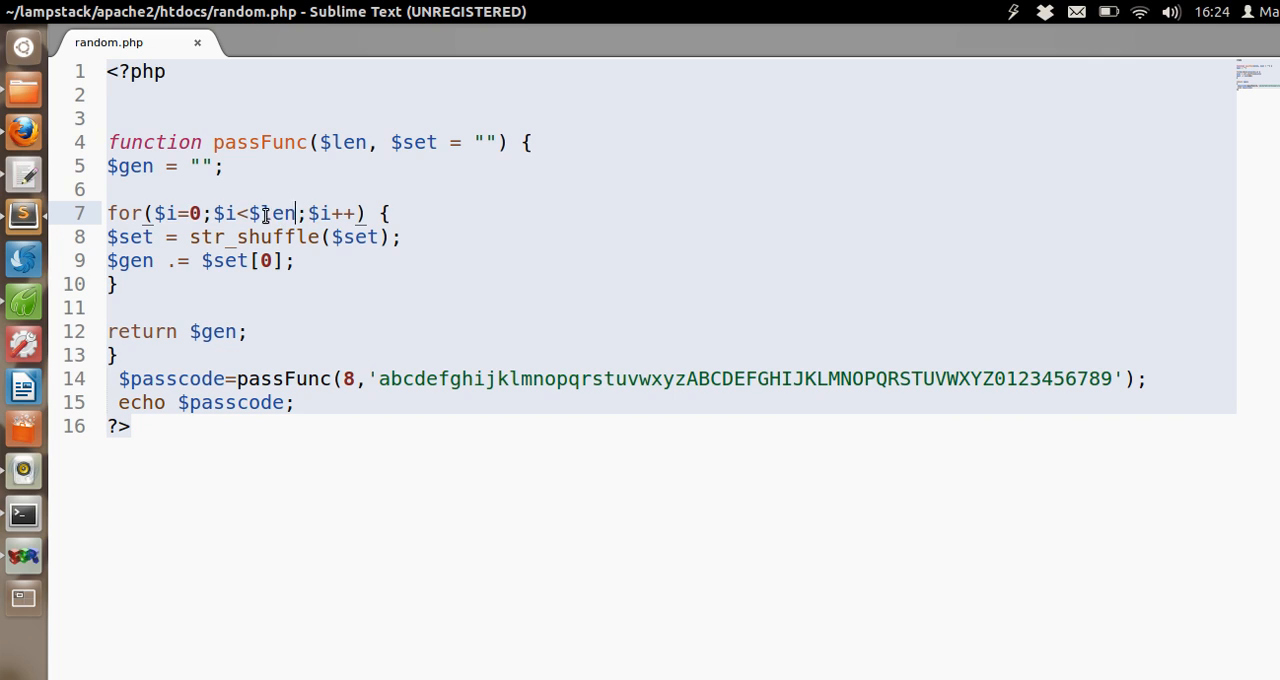
pyautogui.doubleClick(278, 212)
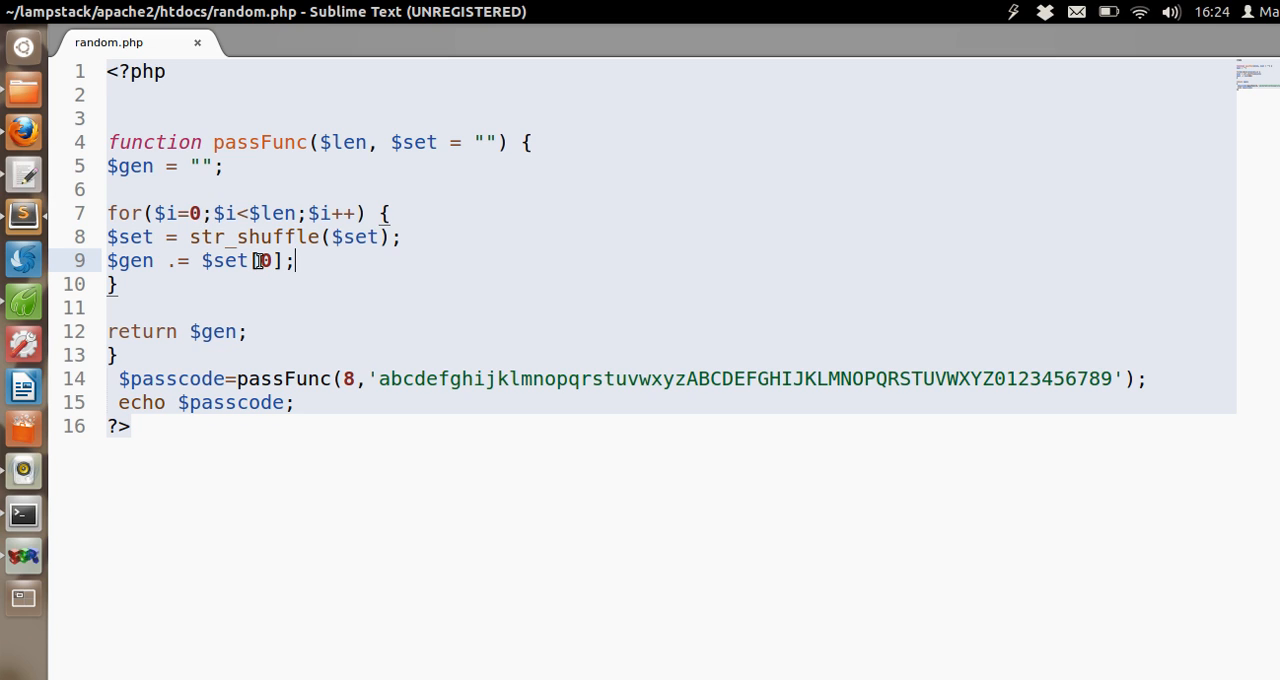
pyautogui.moveTo(176, 260)
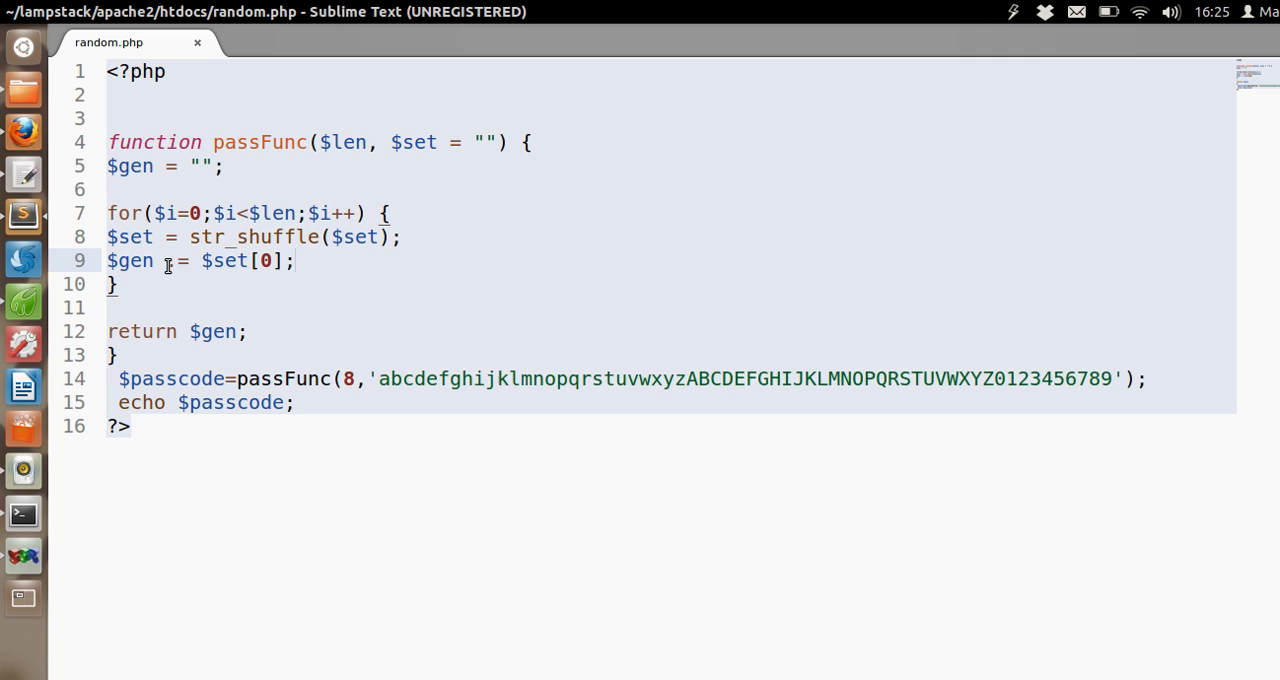
pyautogui.click(292, 260)
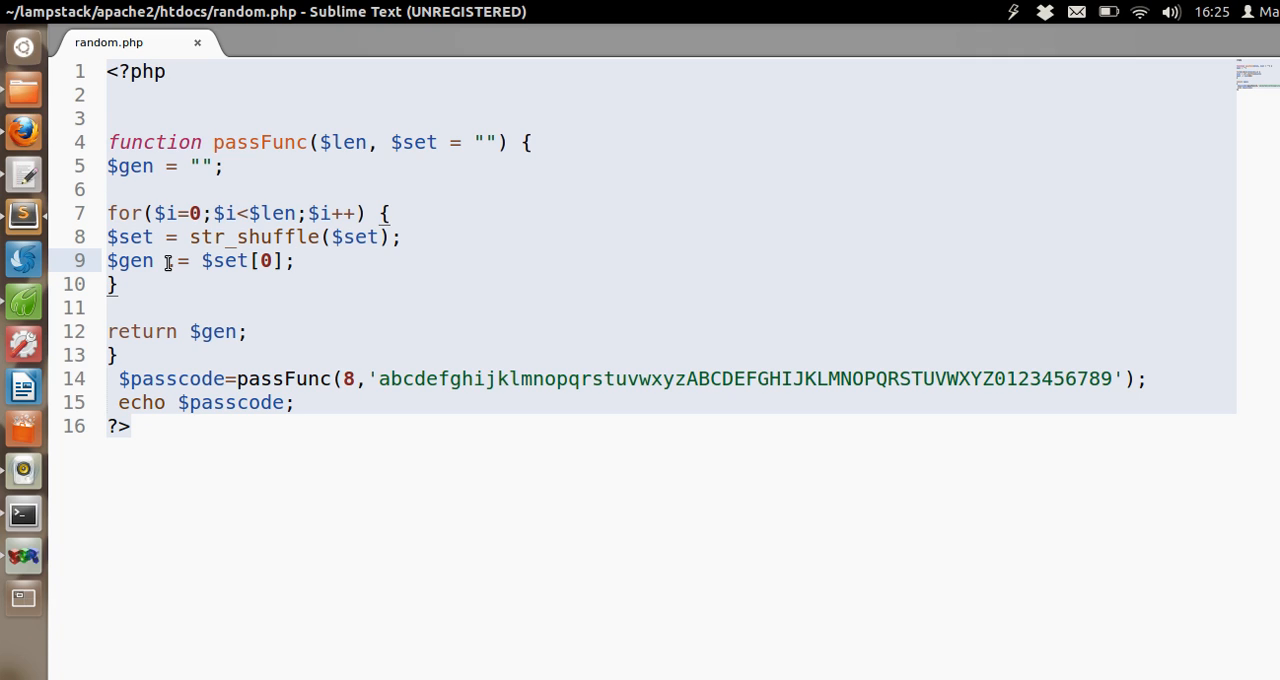
pyautogui.write('.')
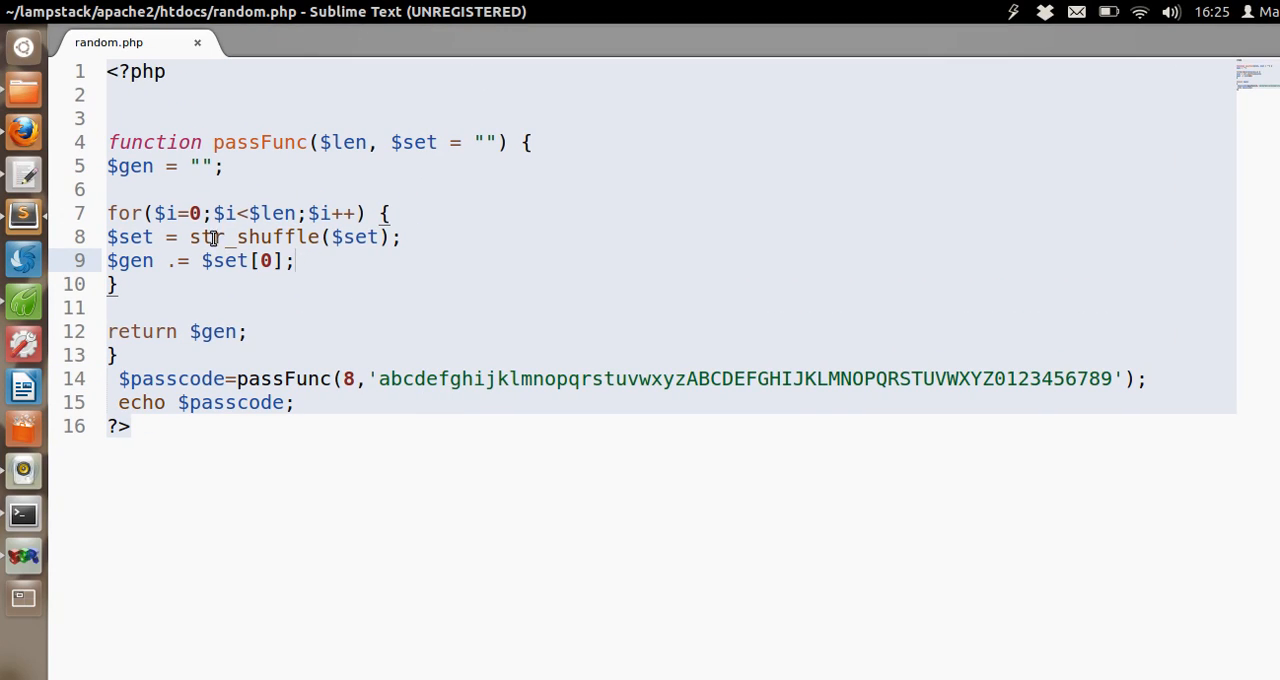
pyautogui.moveTo(340, 252)
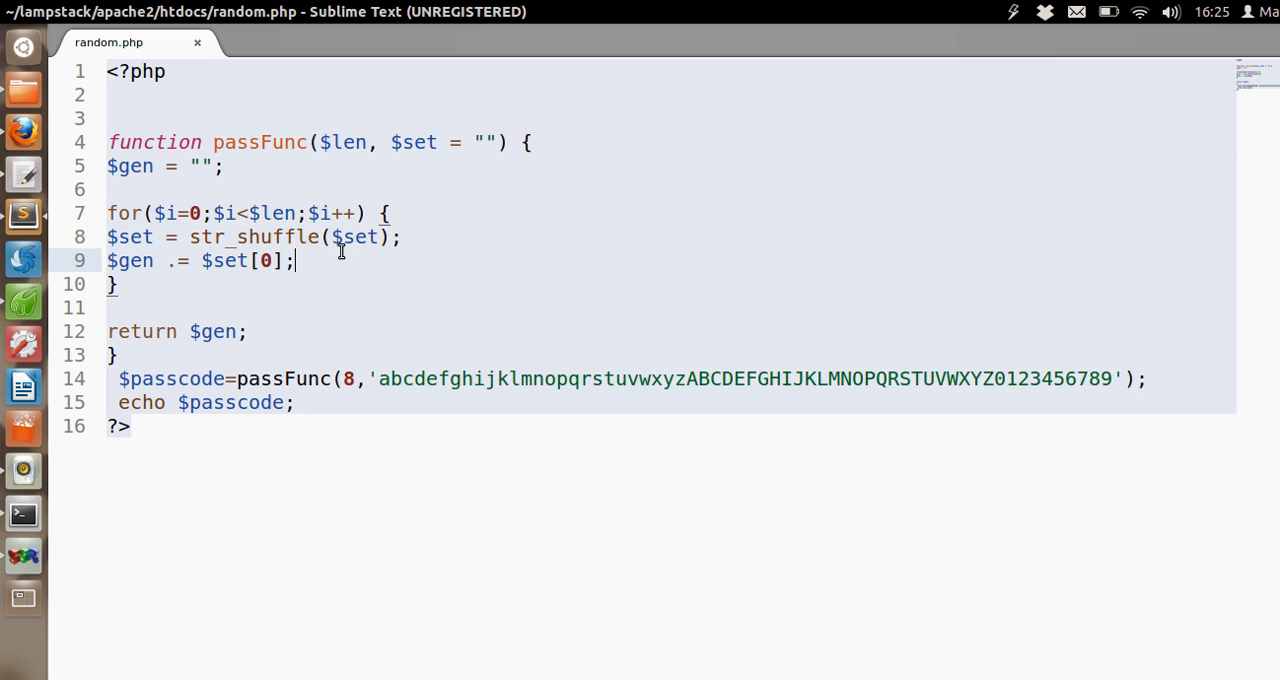
pyautogui.moveTo(344, 240)
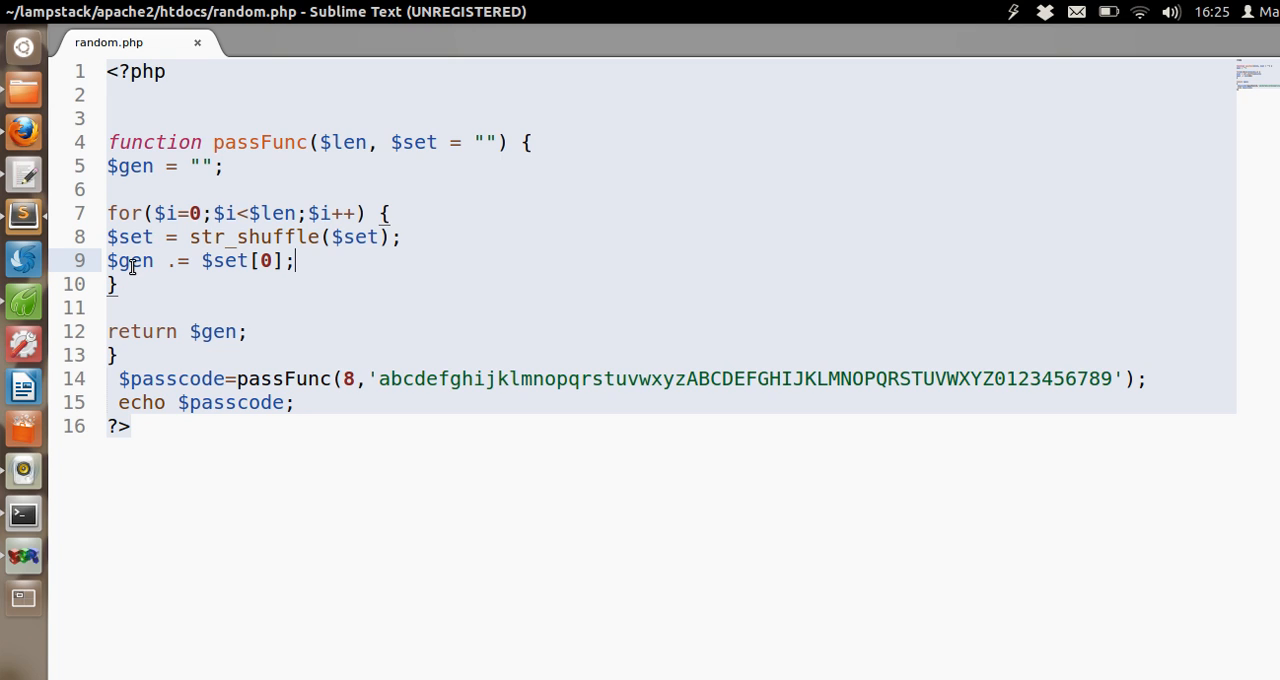
pyautogui.moveTo(152, 260)
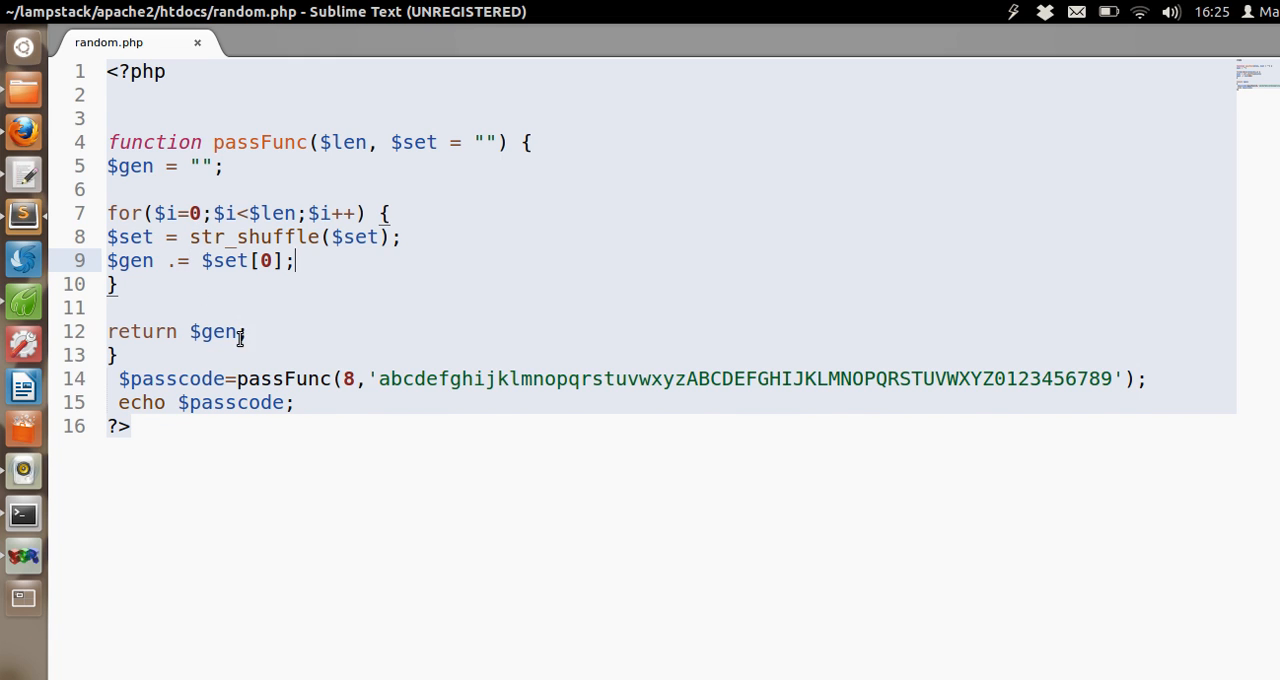
# Highlight $gen to show all its uses and check the statement ends with ';'
pyautogui.doubleClick(216, 332)
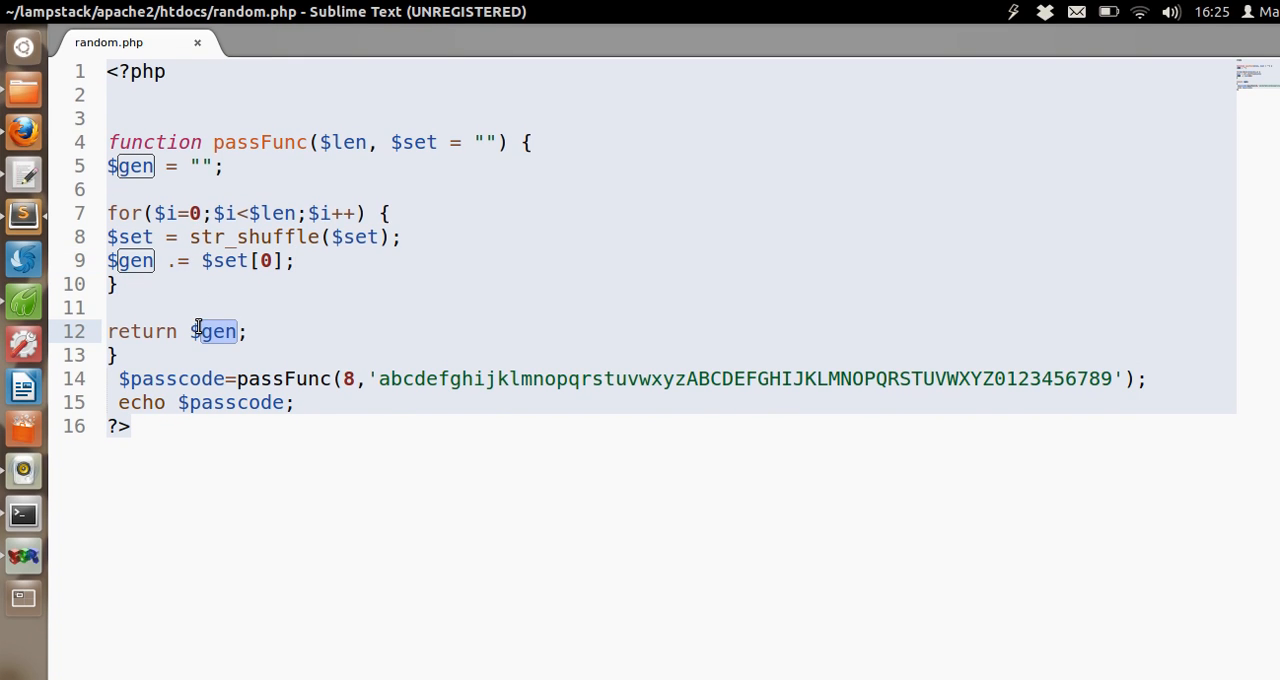
pyautogui.scroll(3)
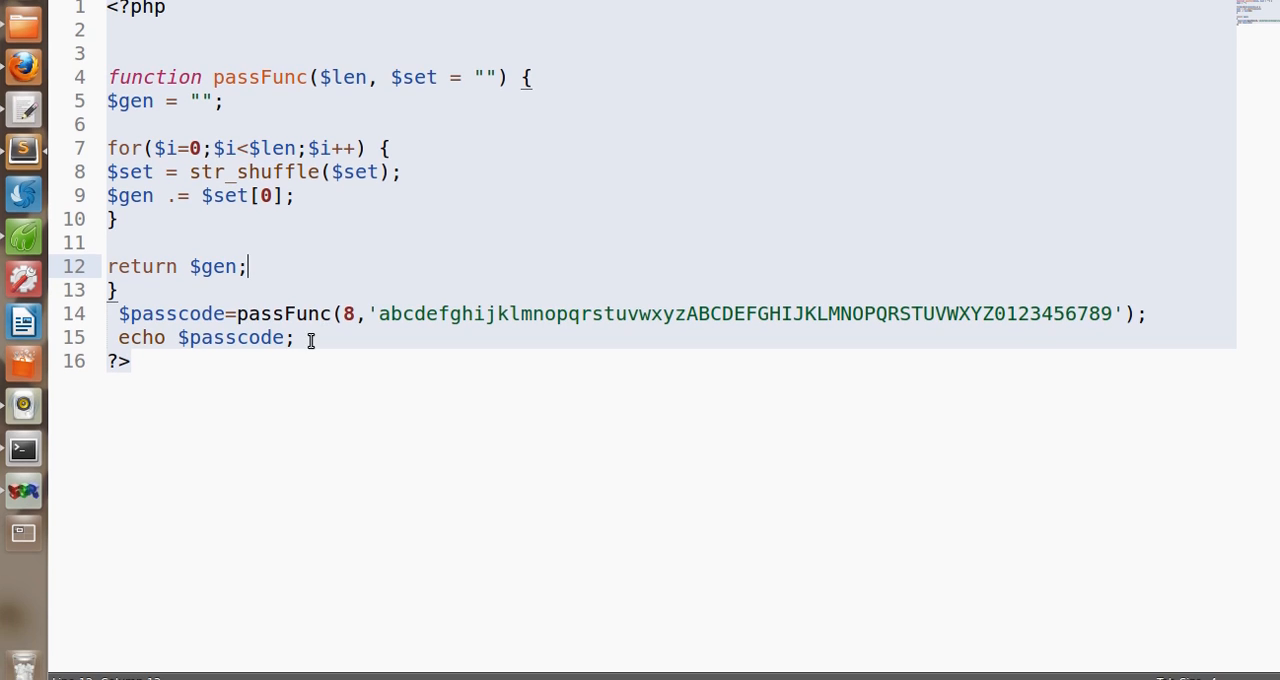
pyautogui.doubleClick(240, 336)
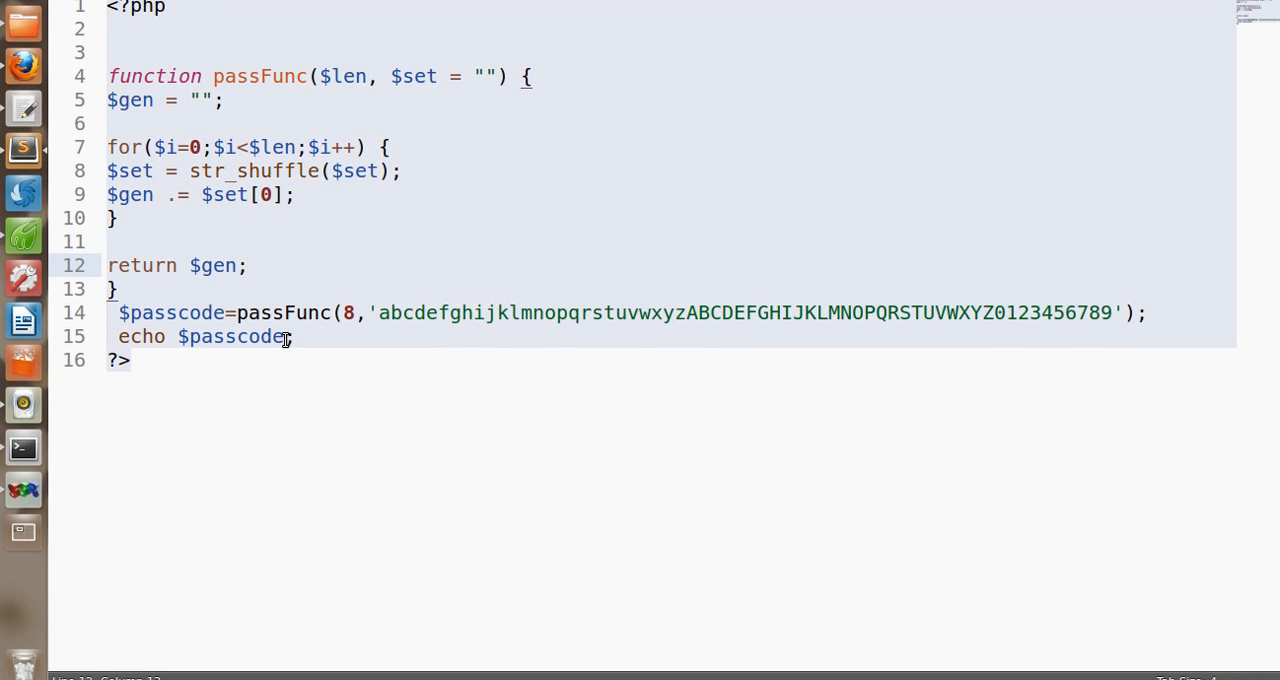
pyautogui.write(';')
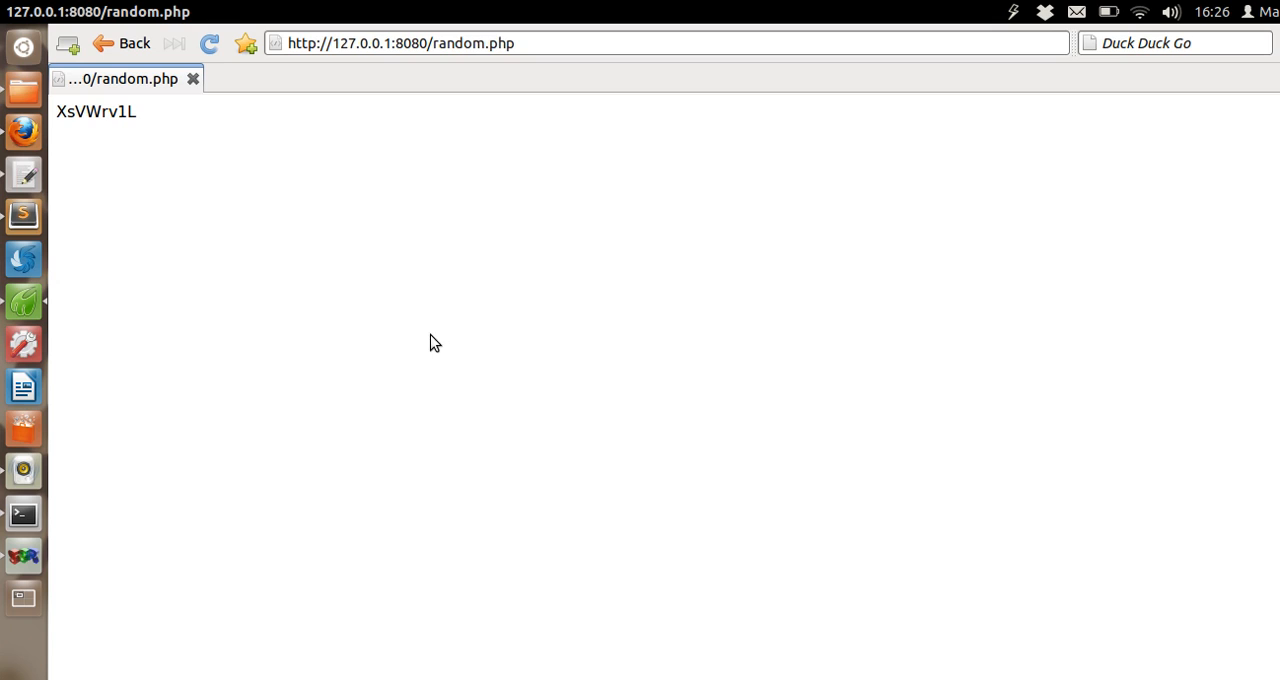
pyautogui.moveTo(72, 130)
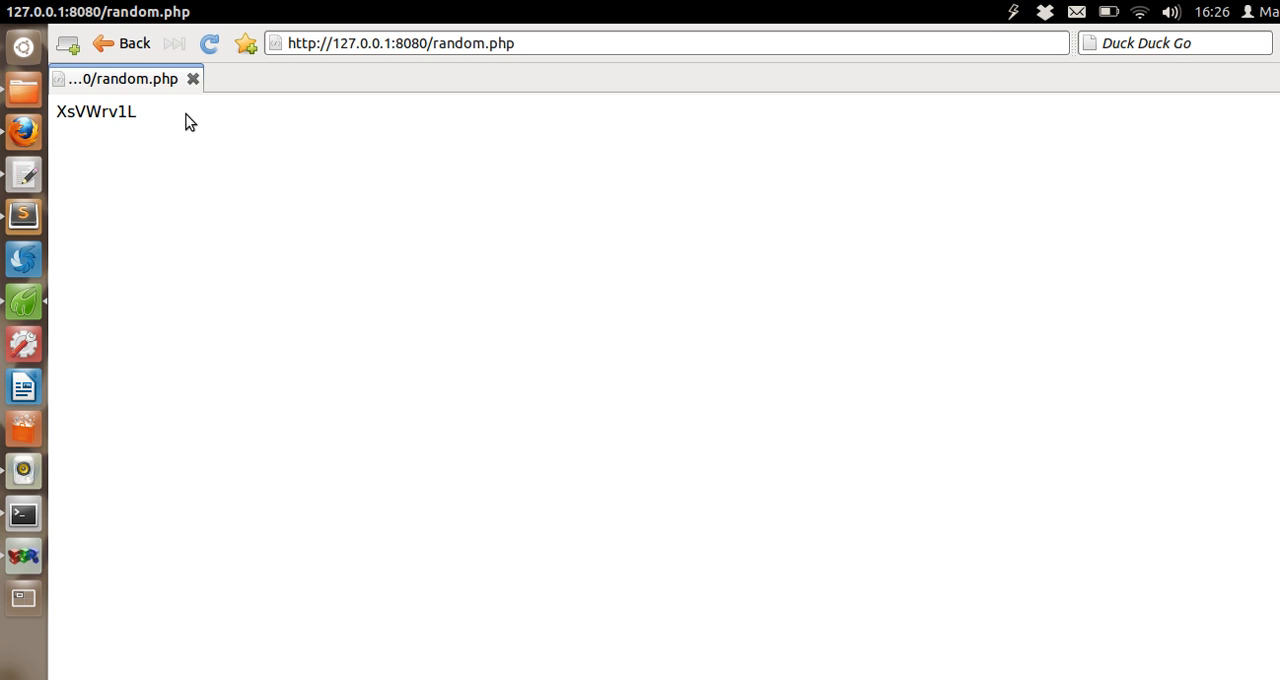
pyautogui.moveTo(208, 44)
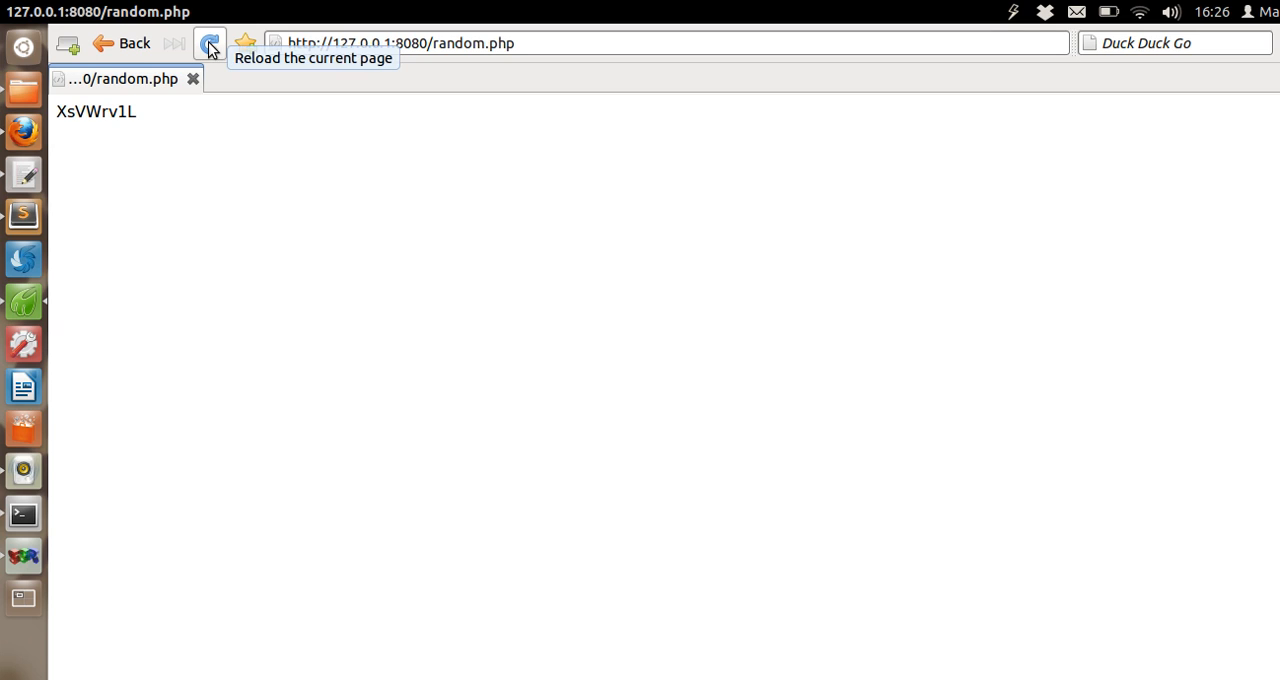
# Reload random.php in Firefox and select the fresh eight-character password
pyautogui.click(208, 44)
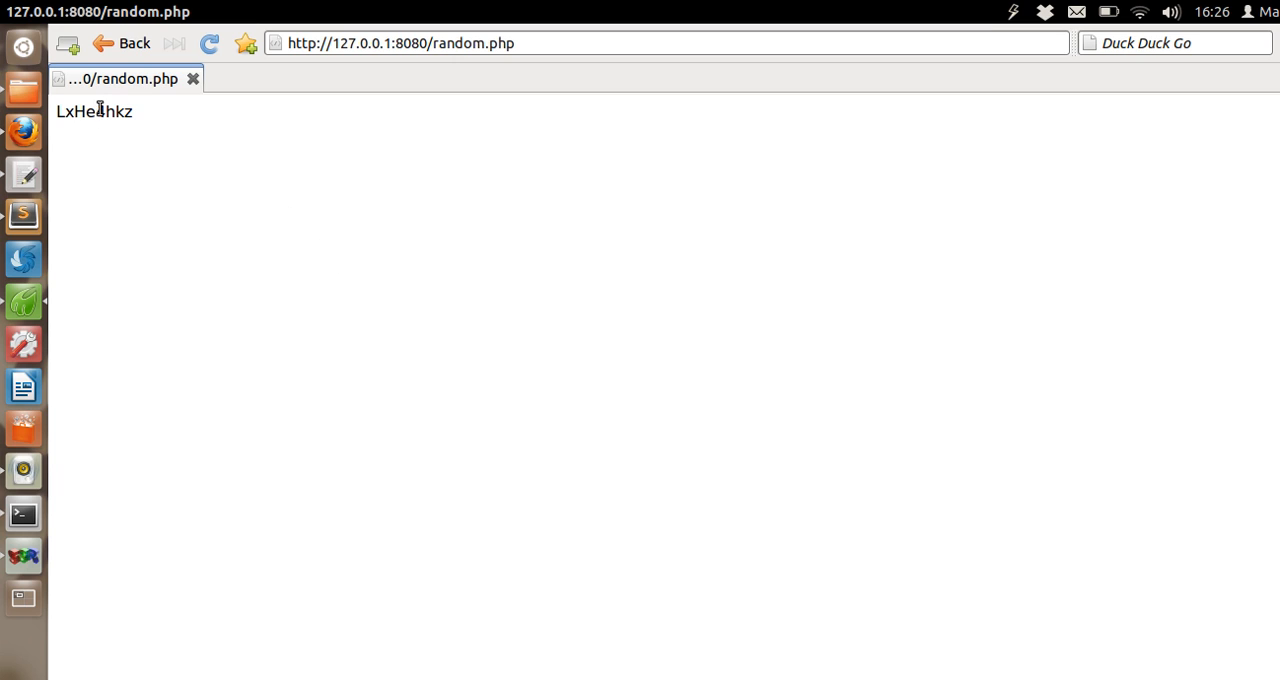
pyautogui.doubleClick(92, 112)
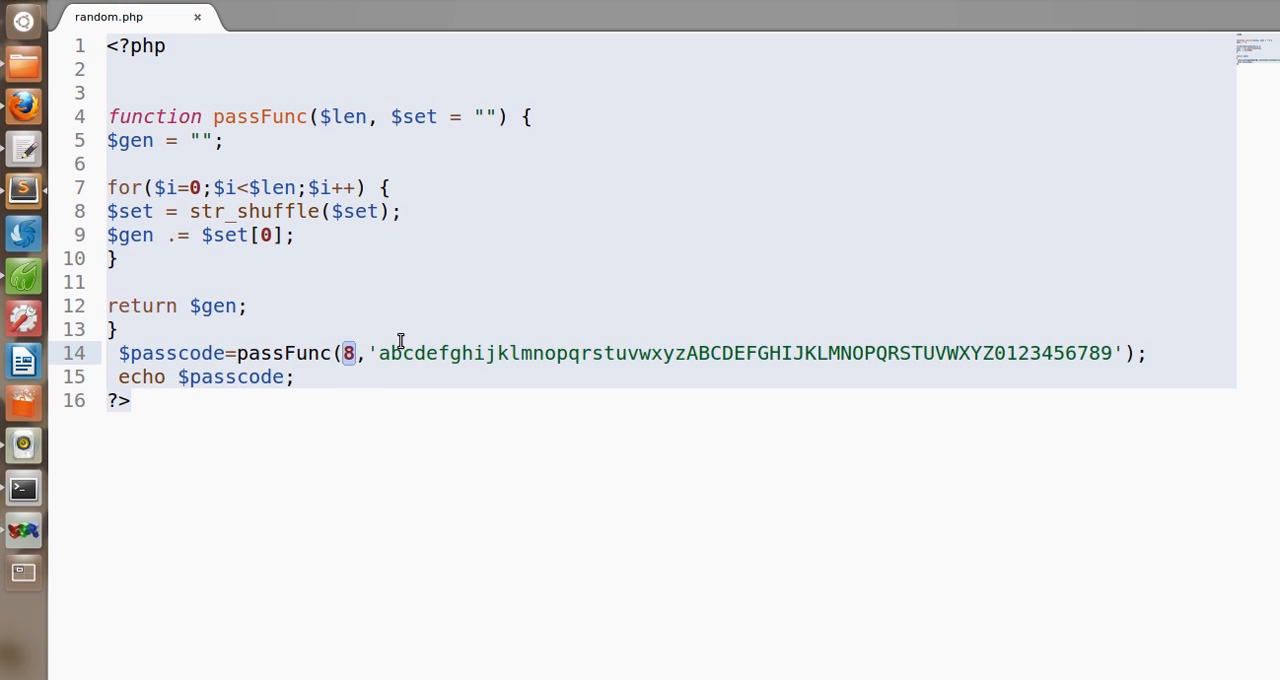
# Change the passFunc call length from 8 to 12 and highlight the new value
pyautogui.write('12')
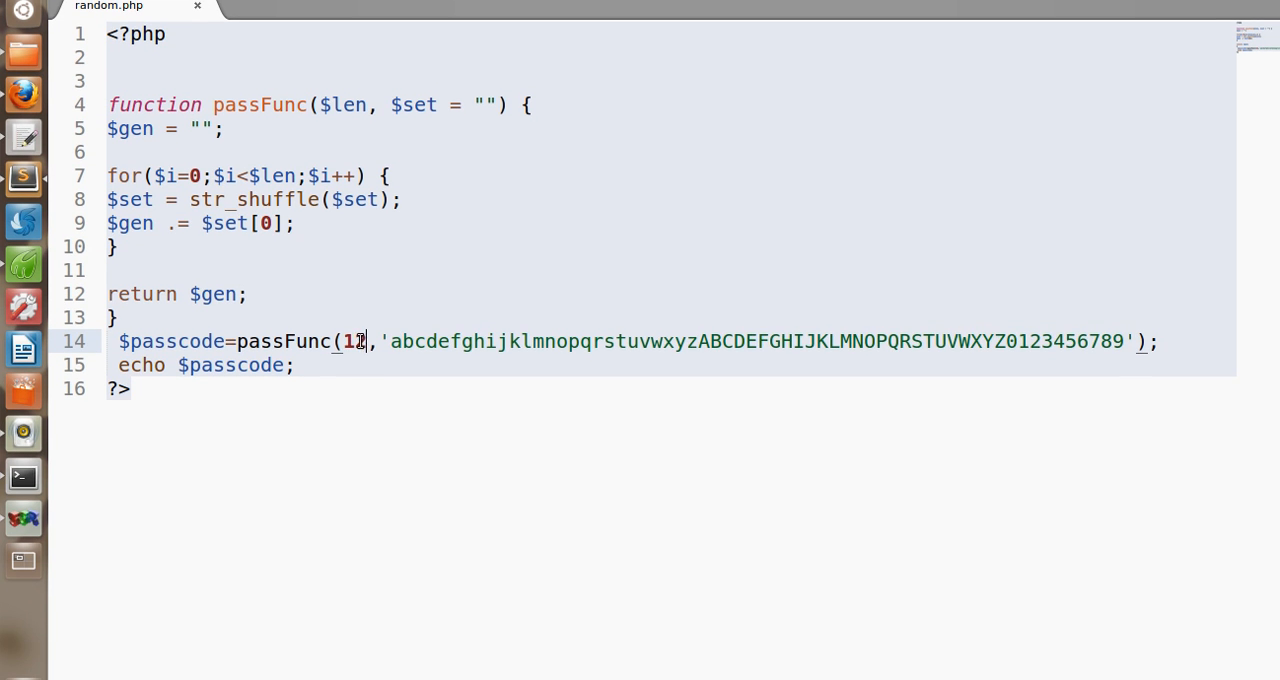
pyautogui.doubleClick(354, 344)
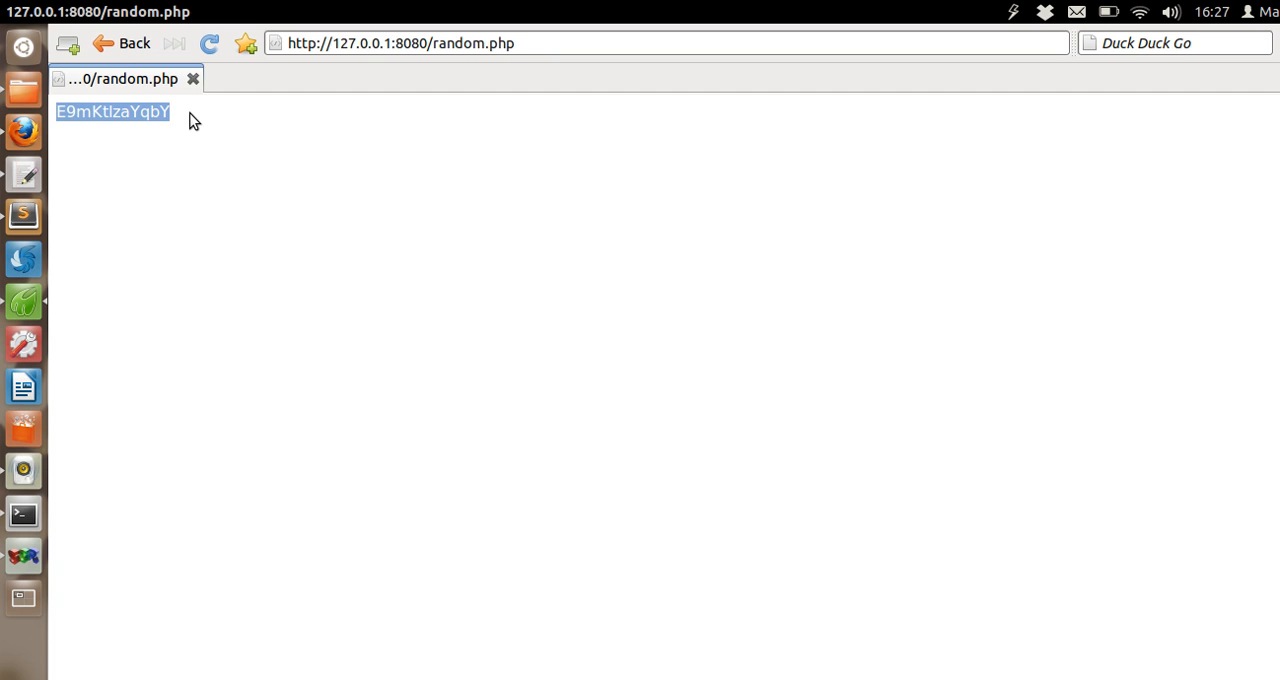
pyautogui.moveTo(380, 232)
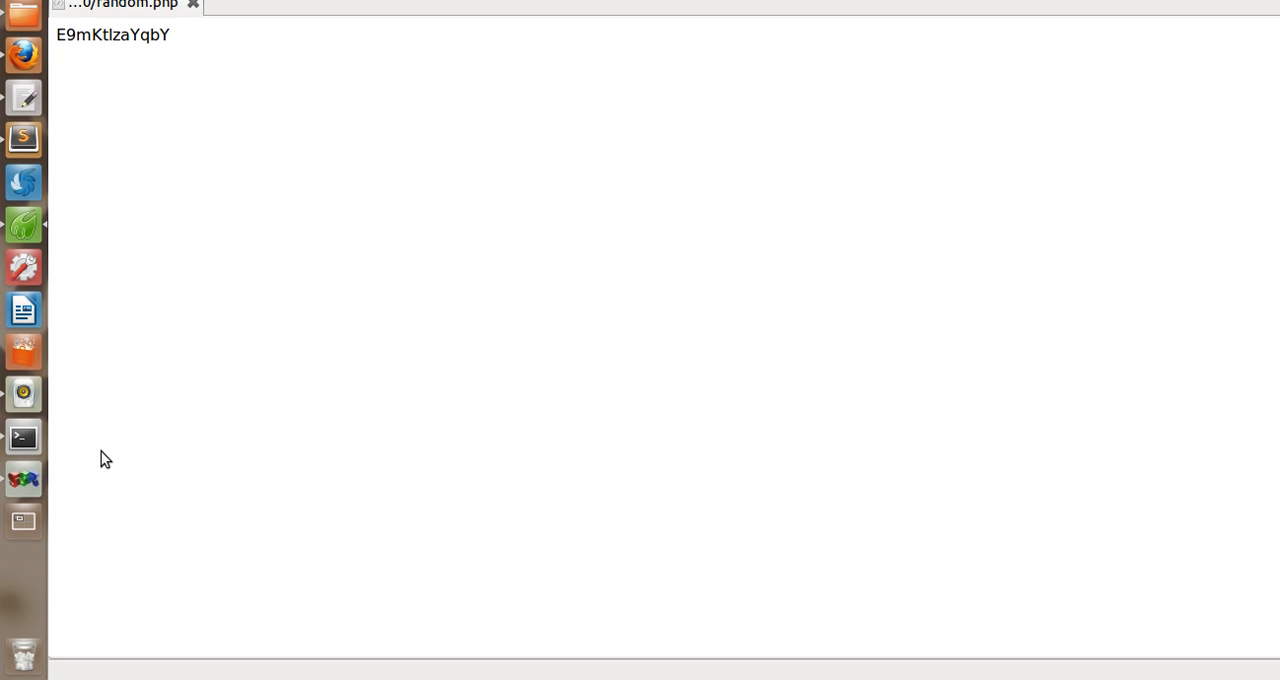
pyautogui.moveTo(196, 444)
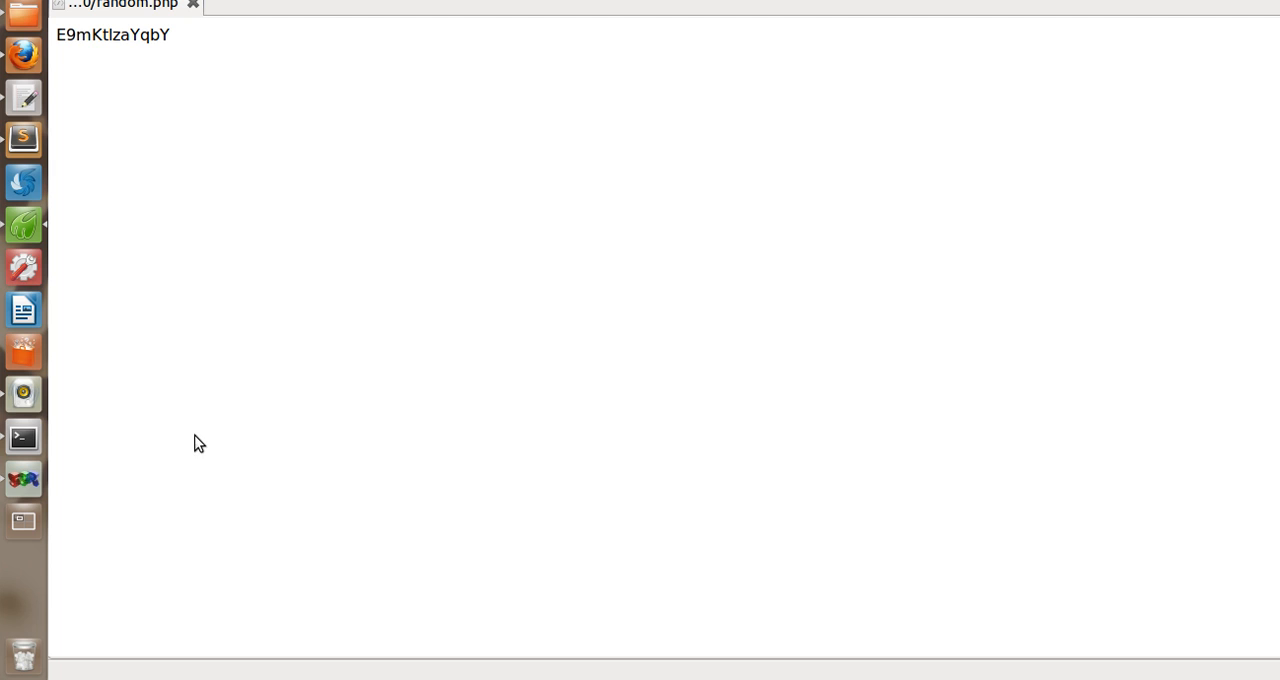